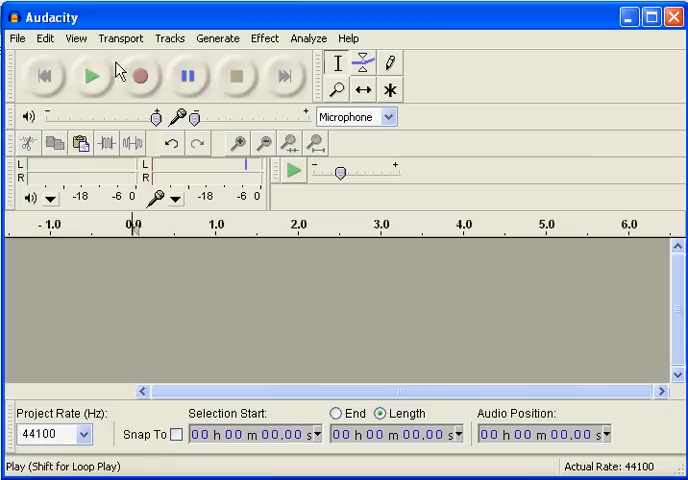
Step: Record about five seconds of voice from the microphone into a new mono track
{"action": "left_click", "coordinate": [148, 76]}
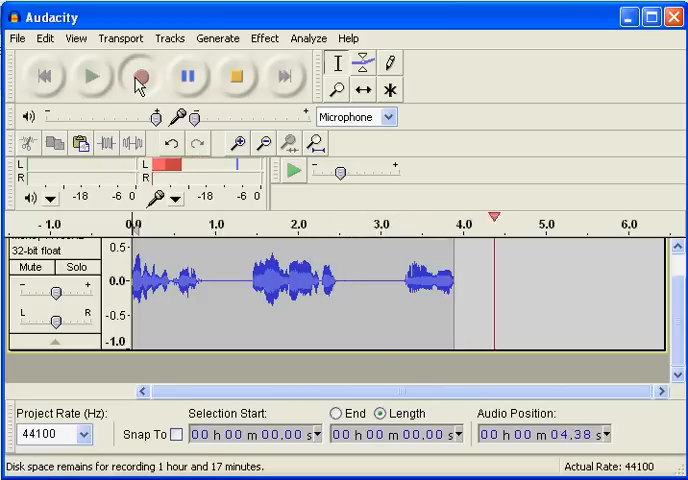
{"action": "left_click", "coordinate": [144, 76]}
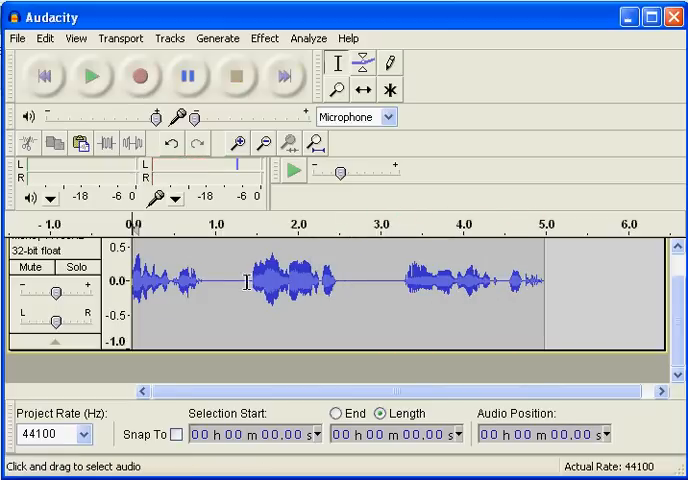
{"action": "mouse_move", "coordinate": [276, 290]}
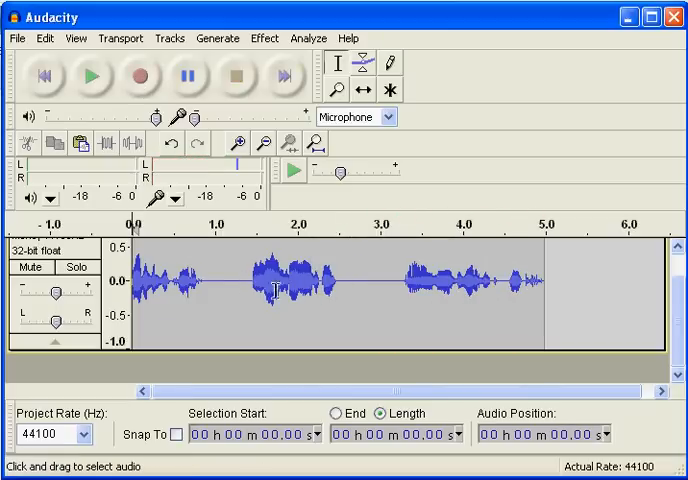